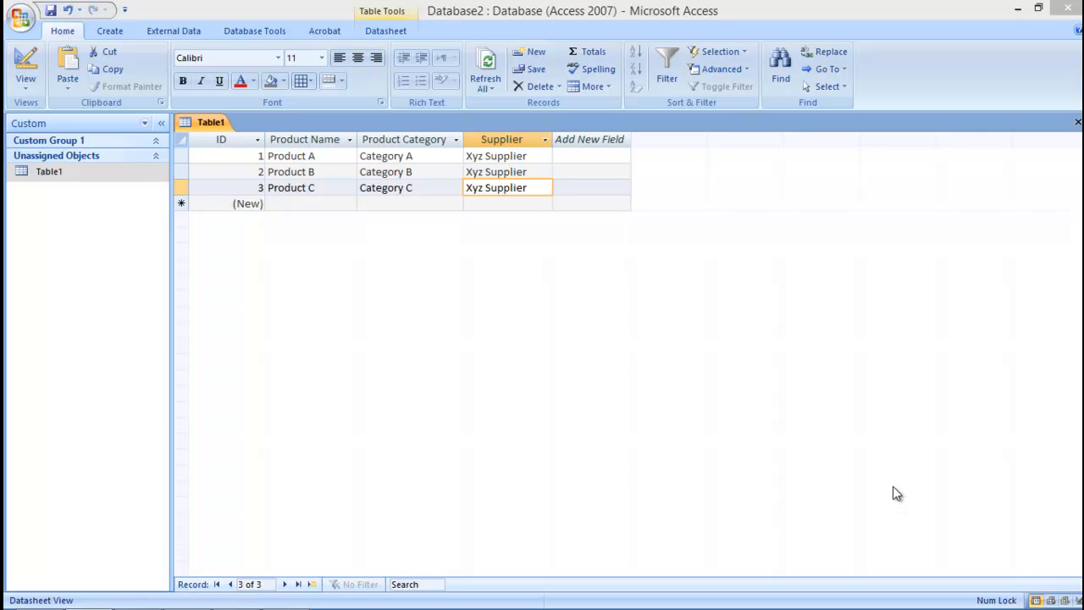
Step: Show the More export formats list under External Data for Table1
{"action": "key", "text": "alt"}
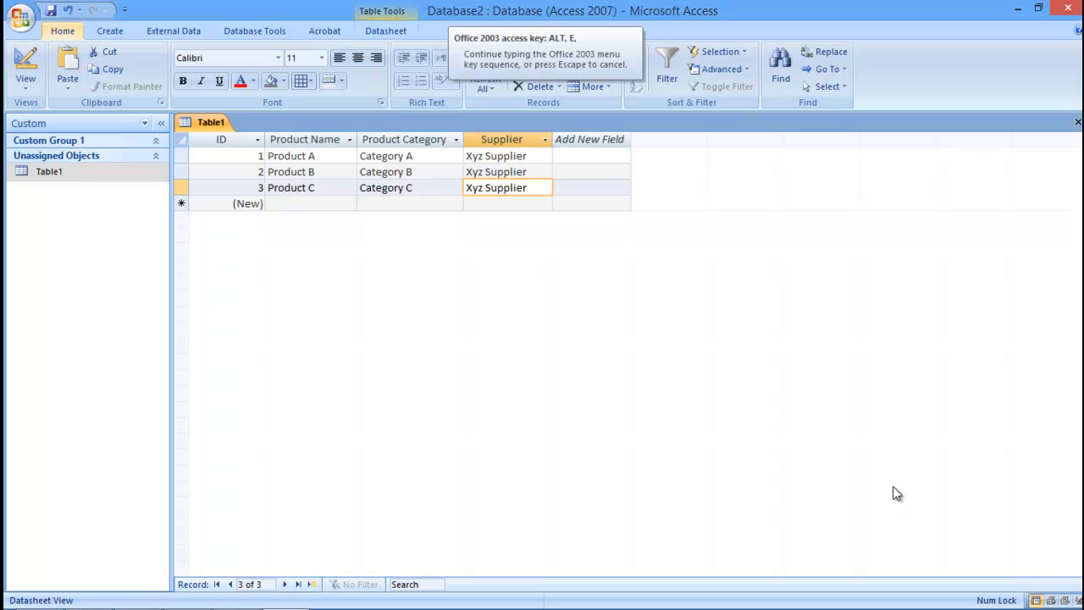
{"action": "left_click", "coordinate": [174, 30]}
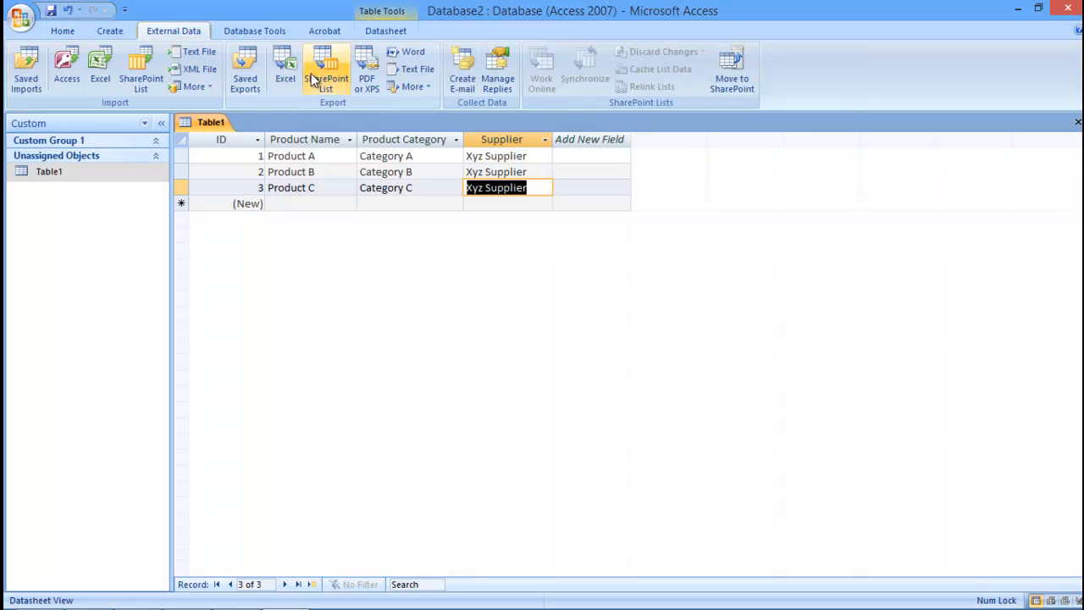
{"action": "left_click", "coordinate": [412, 87]}
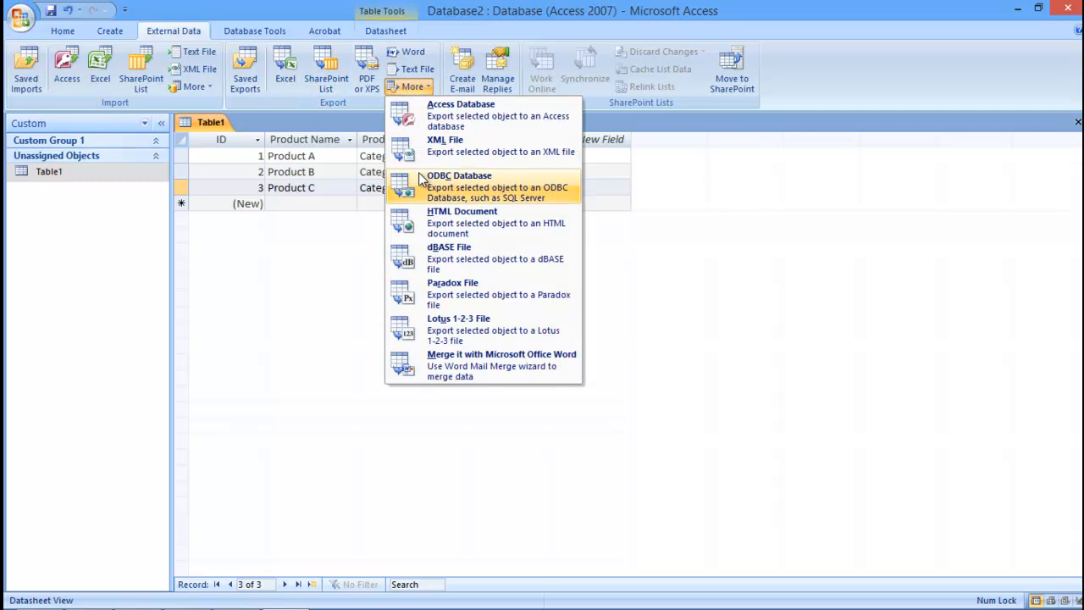
Step: Begin an ODBC Database export of Table1 named 'Exported Table'
{"action": "left_click", "coordinate": [458, 176]}
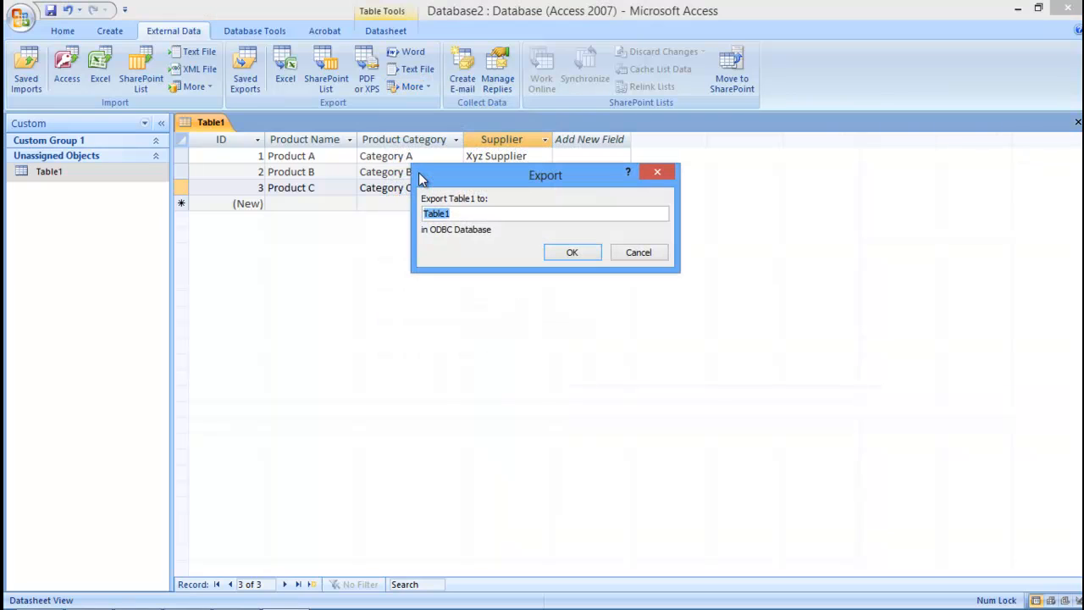
{"action": "type", "text": "Export"}
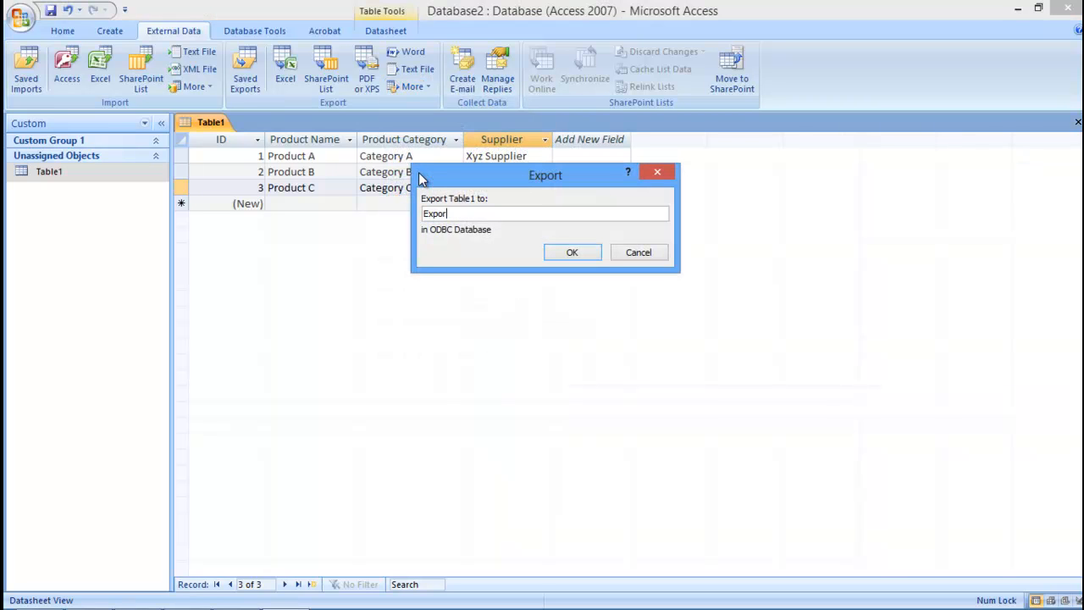
{"action": "type", "text": "Exported Table"}
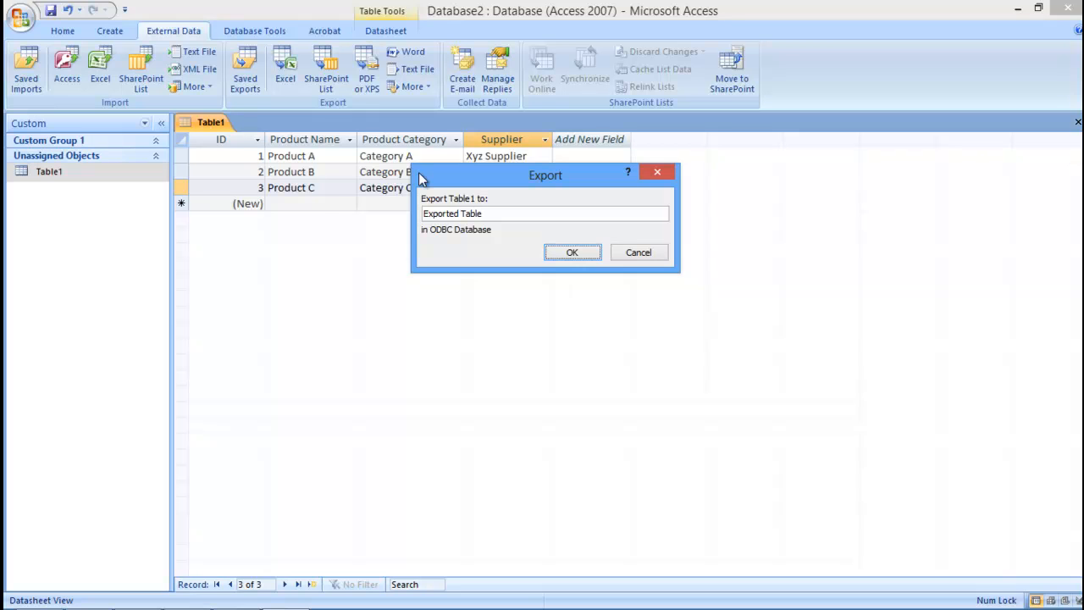
Step: Export to the 'any name' machine data source, close the wizard unsaved, and launch Firefox
{"action": "left_click", "coordinate": [571, 251]}
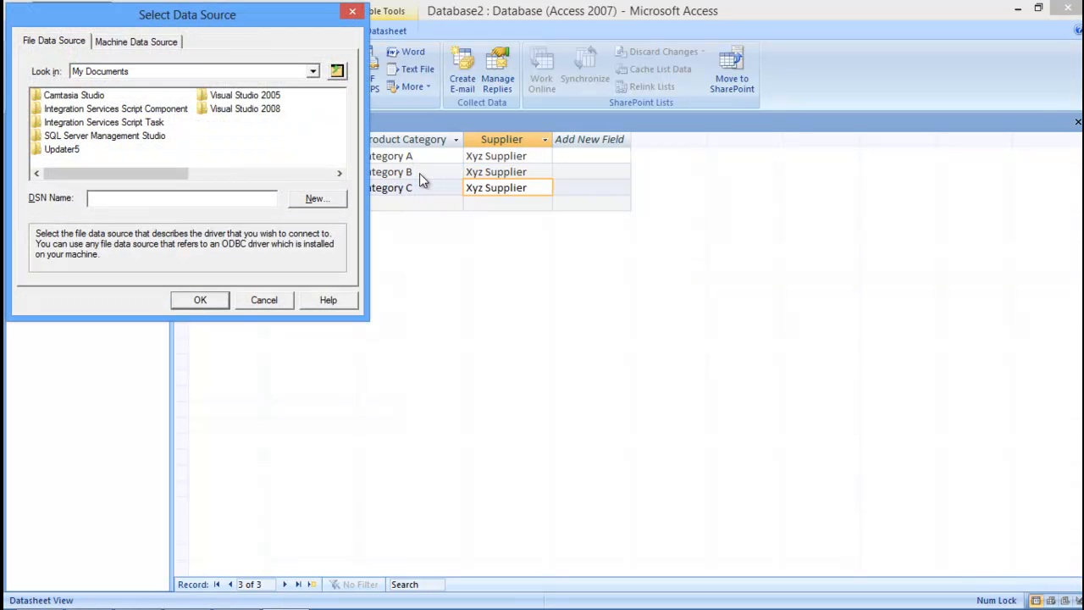
{"action": "left_click", "coordinate": [136, 40]}
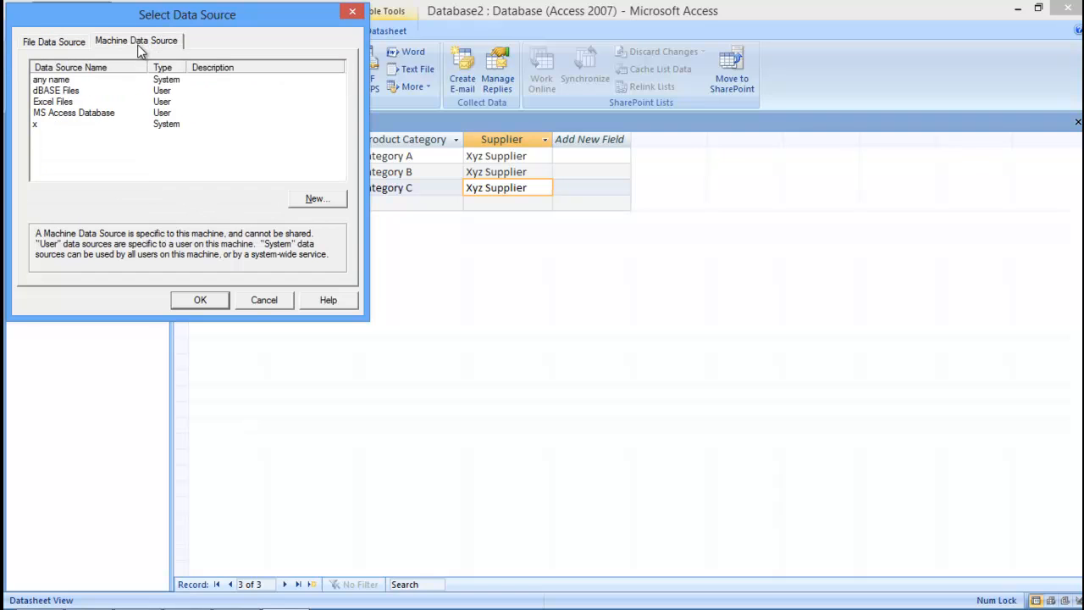
{"action": "mouse_move", "coordinate": [67, 91]}
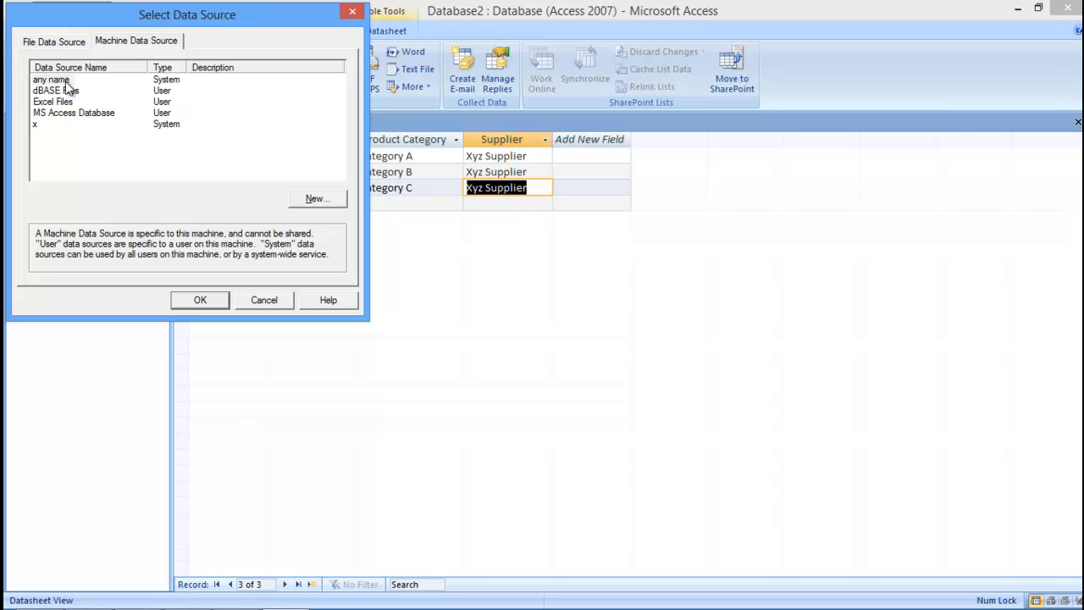
{"action": "left_click", "coordinate": [200, 298]}
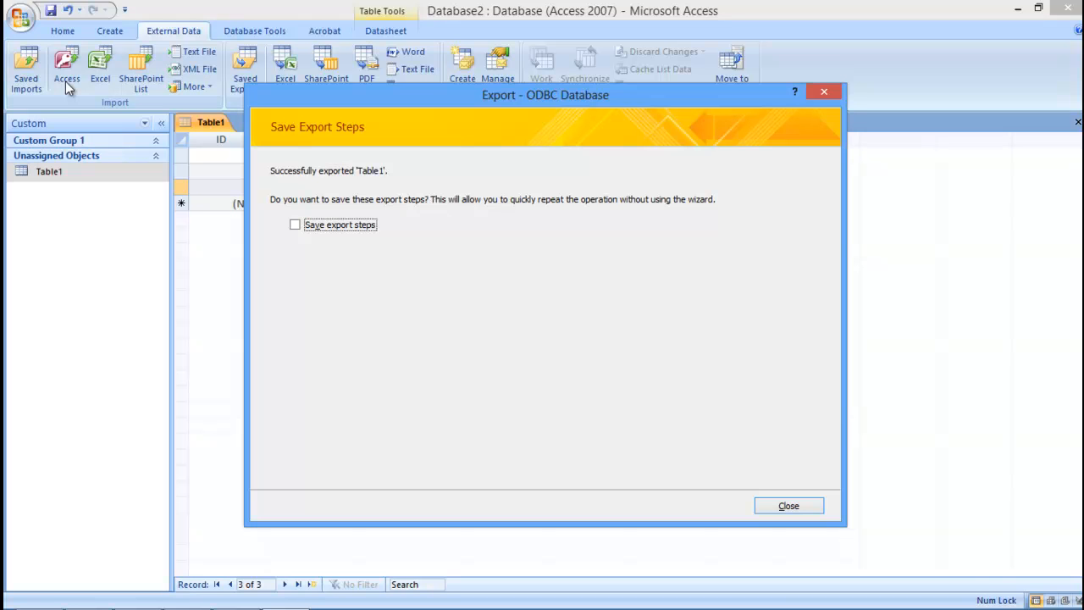
{"action": "left_click", "coordinate": [787, 505]}
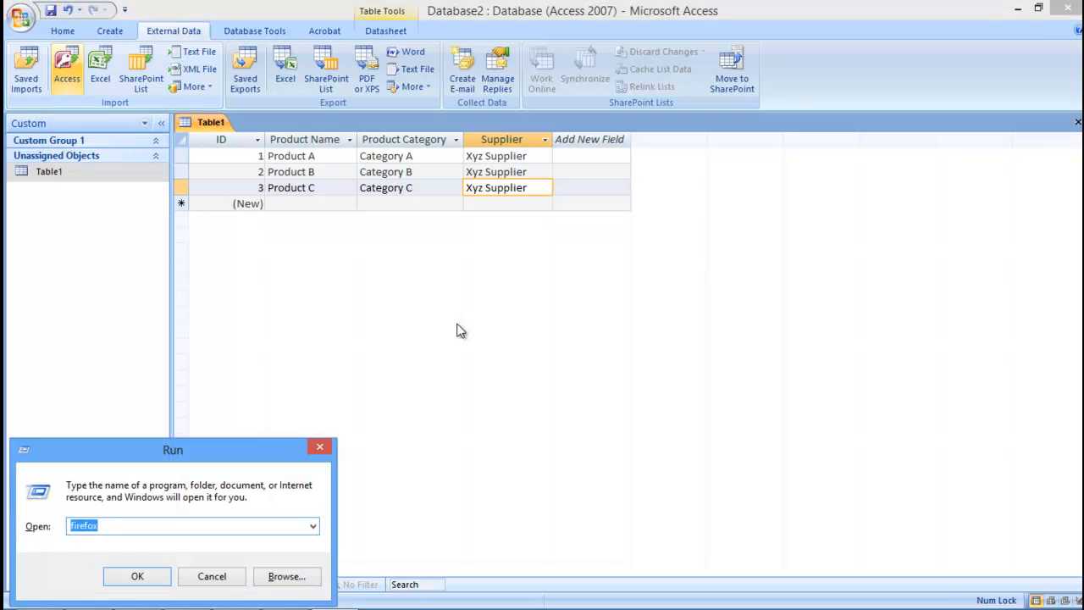
{"action": "left_click", "coordinate": [137, 576]}
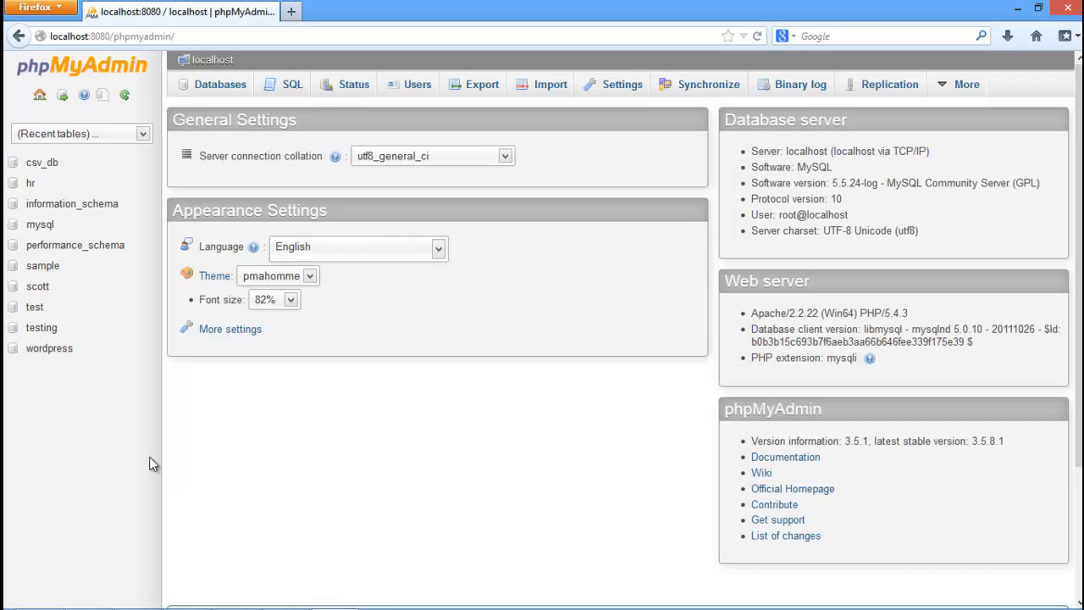
Step: Open the hr database in phpMyAdmin's left panel to list its tables
{"action": "left_click", "coordinate": [30, 183]}
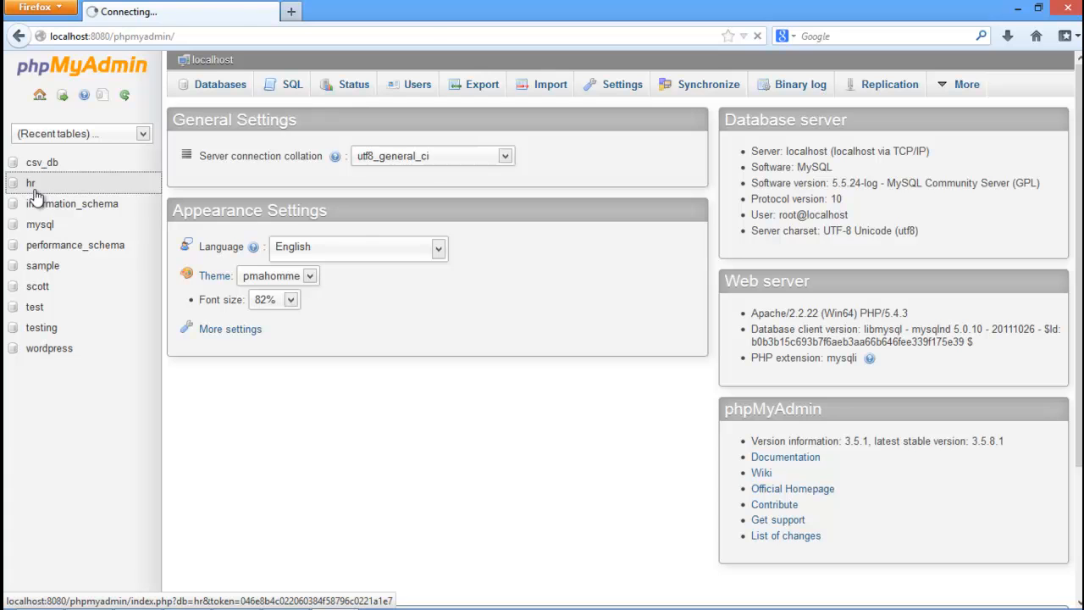
{"action": "left_click", "coordinate": [30, 183]}
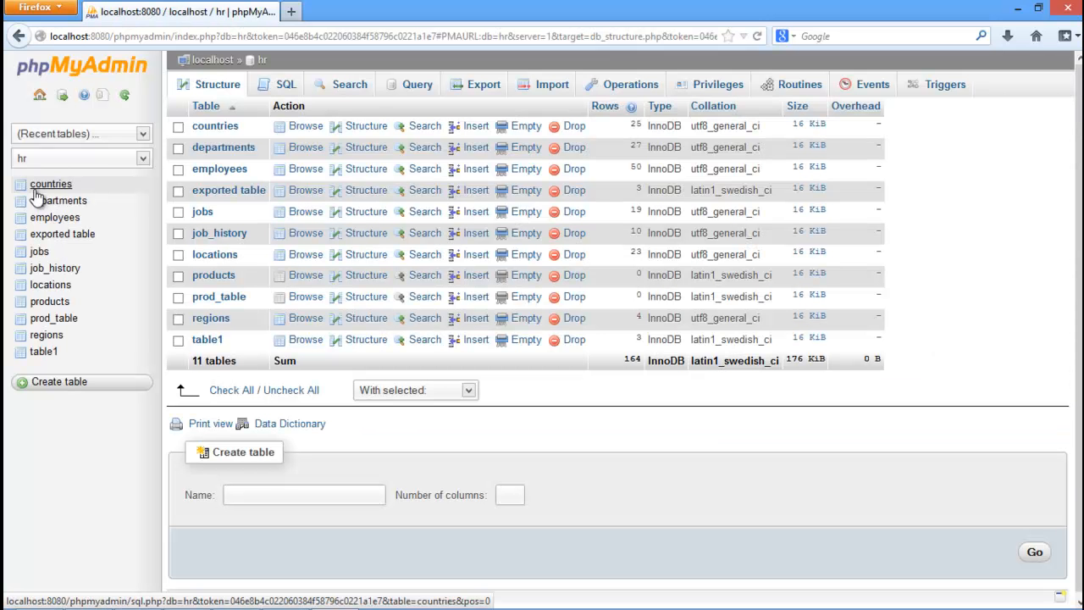
Step: Browse 'exported table' to see Products A, B and C from Xyz Supplier
{"action": "left_click", "coordinate": [61, 234]}
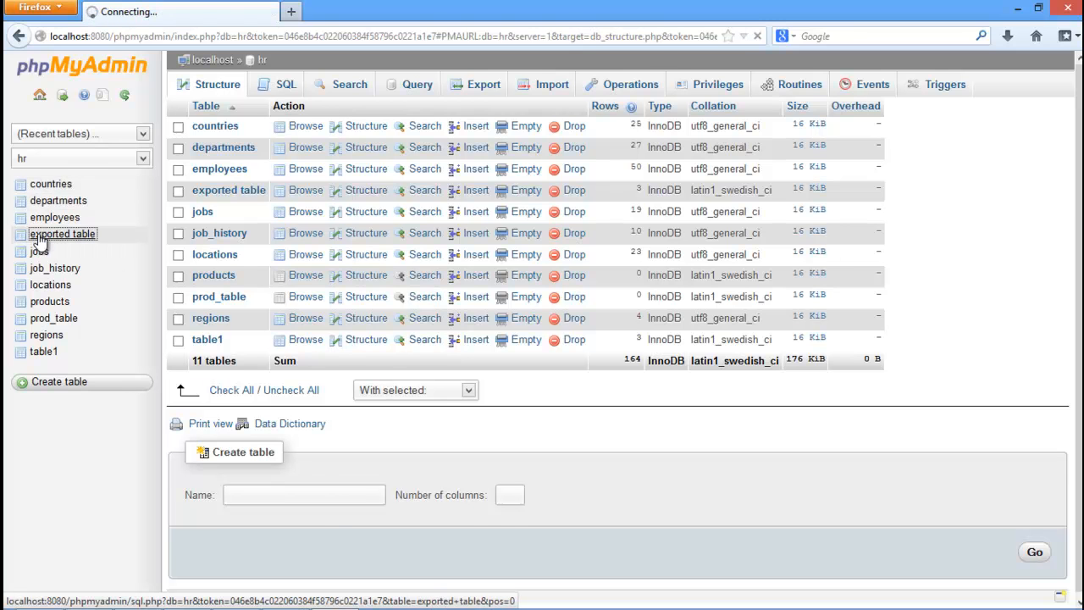
{"action": "left_click", "coordinate": [63, 234]}
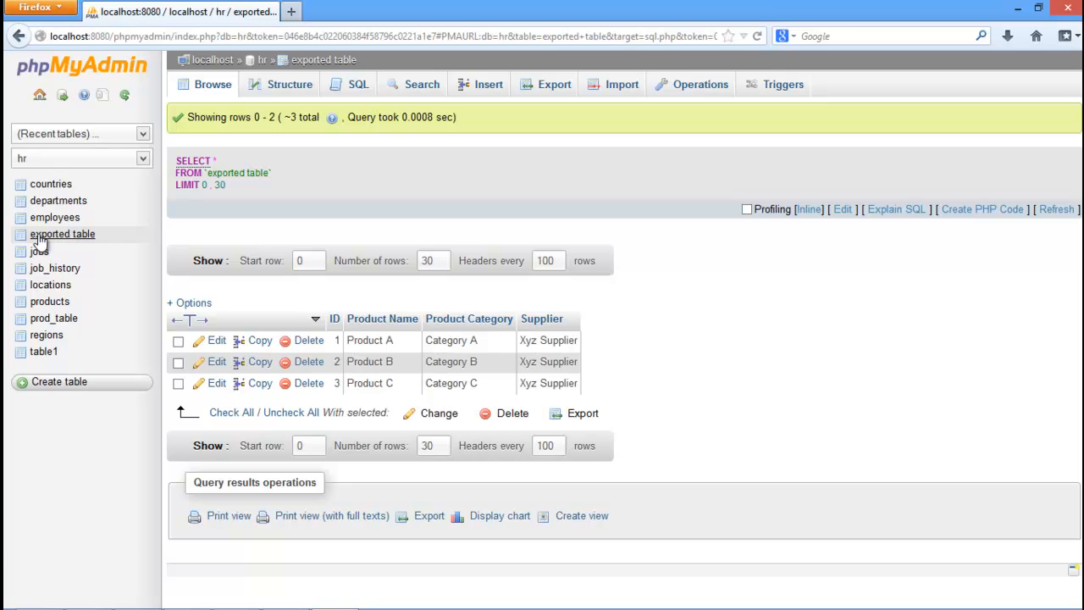